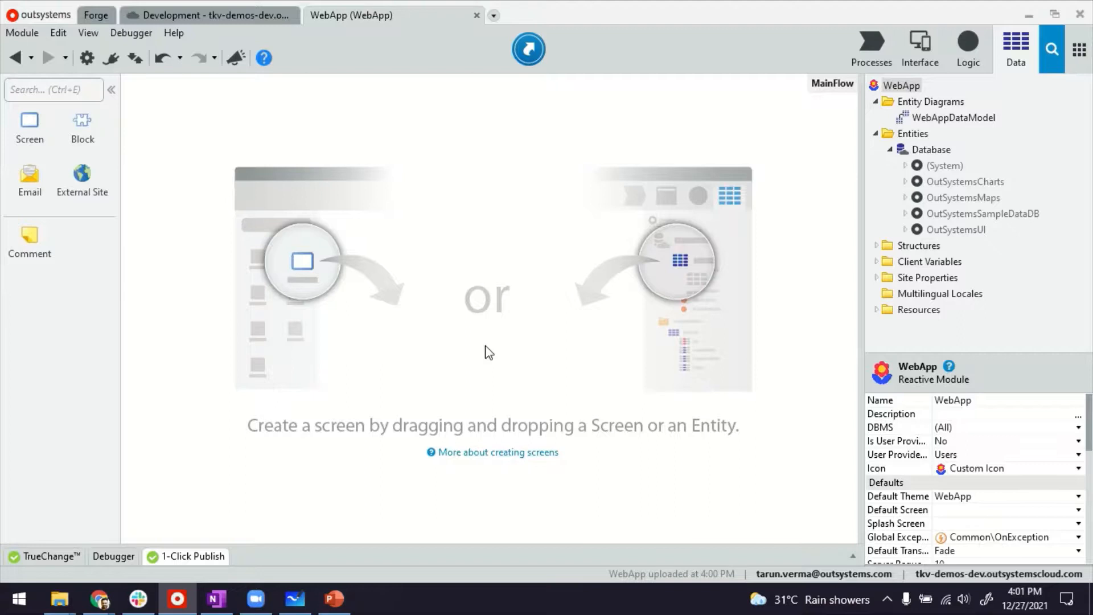
{"action": "mouse_move", "coordinate": [351, 107]}
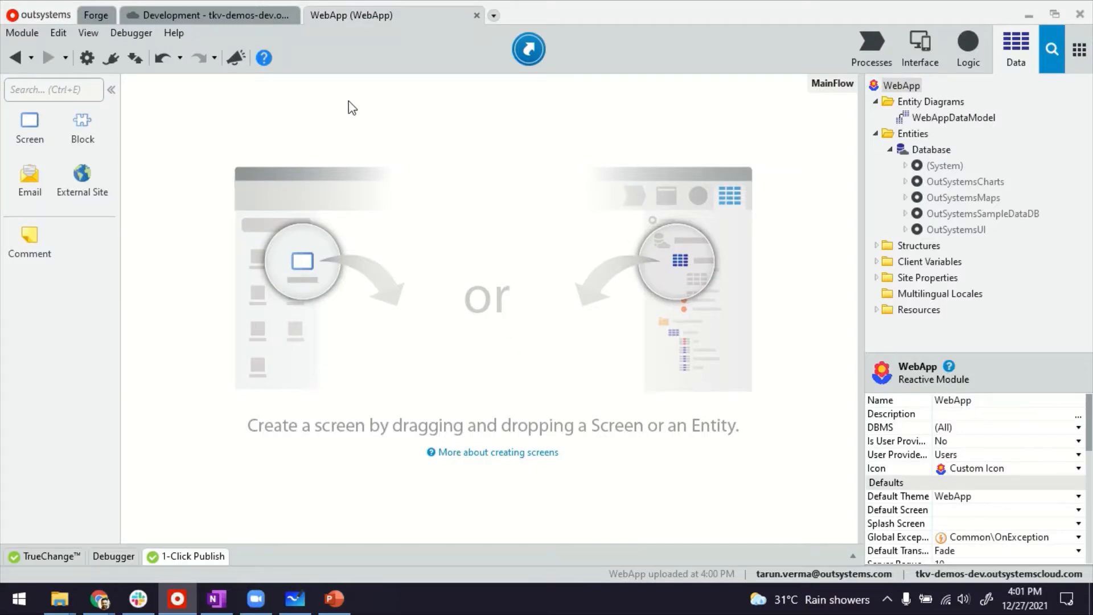
Add an Issue entity to the database with Title, Description and Datetime (Date Time) attributes
{"action": "right_click", "coordinate": [932, 149]}
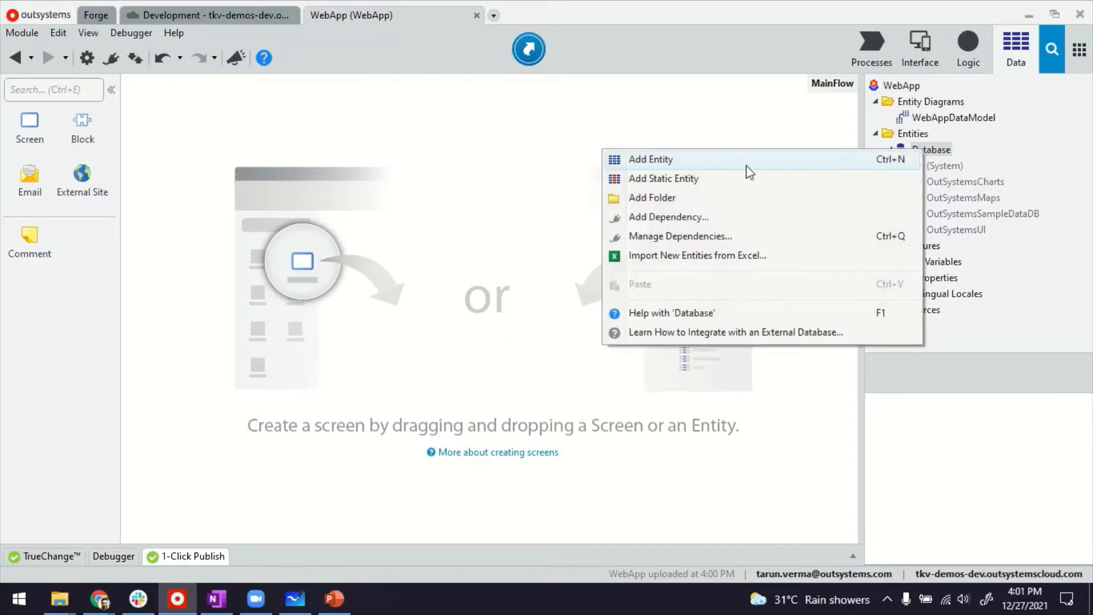
{"action": "left_click", "coordinate": [650, 159]}
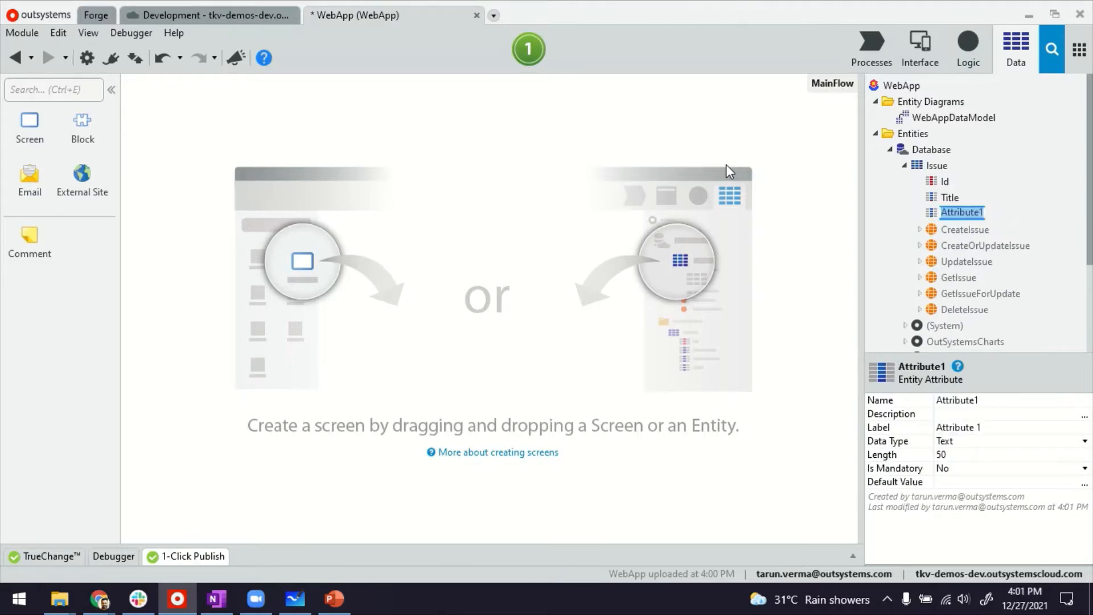
{"action": "type", "text": "Description"}
{"action": "type", "text": "Datetime"}
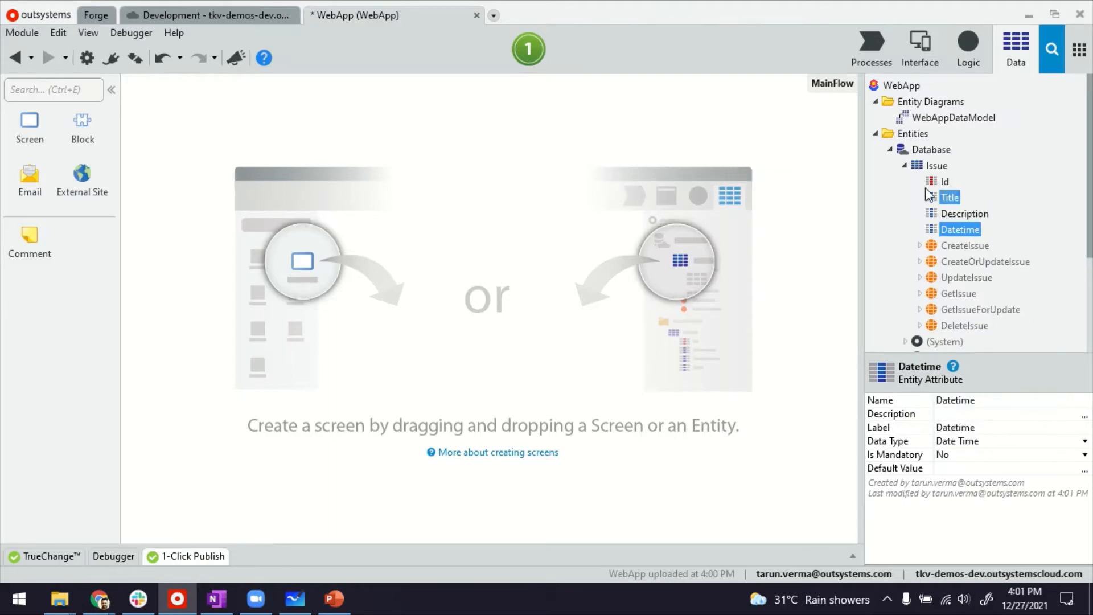
Add a Priority static entity to the database and insert its first record
{"action": "right_click", "coordinate": [931, 149]}
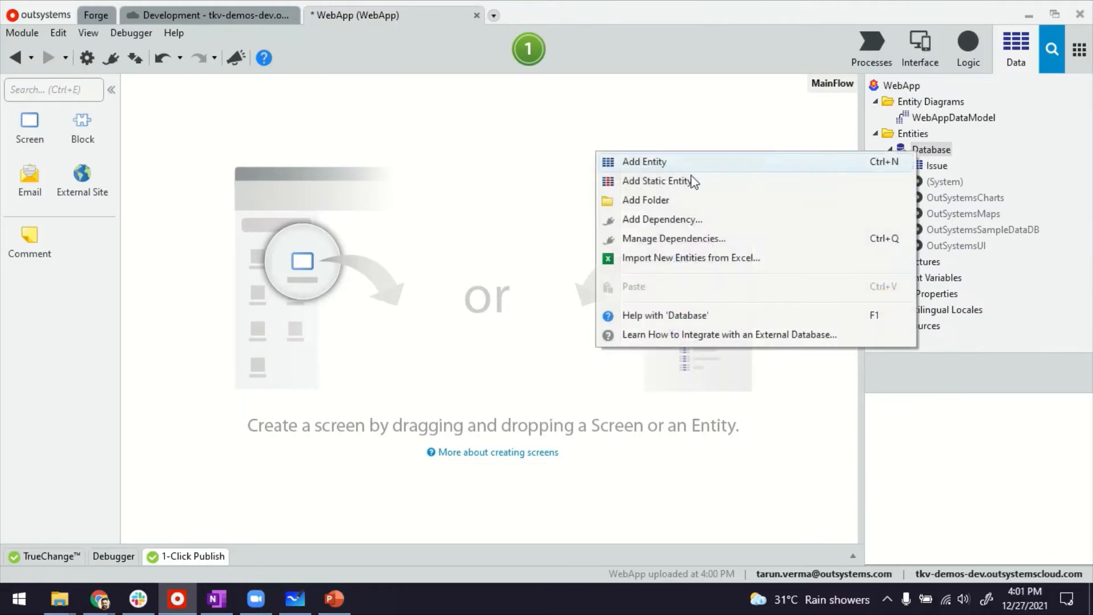
{"action": "left_click", "coordinate": [643, 161]}
{"action": "type", "text": "Priority"}
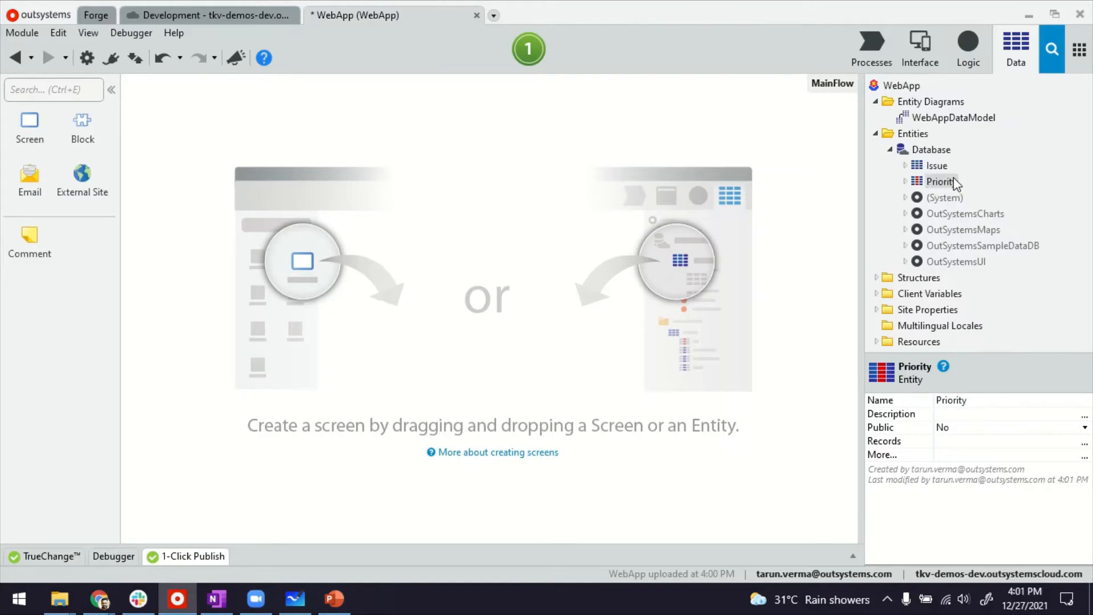
{"action": "right_click", "coordinate": [948, 181]}
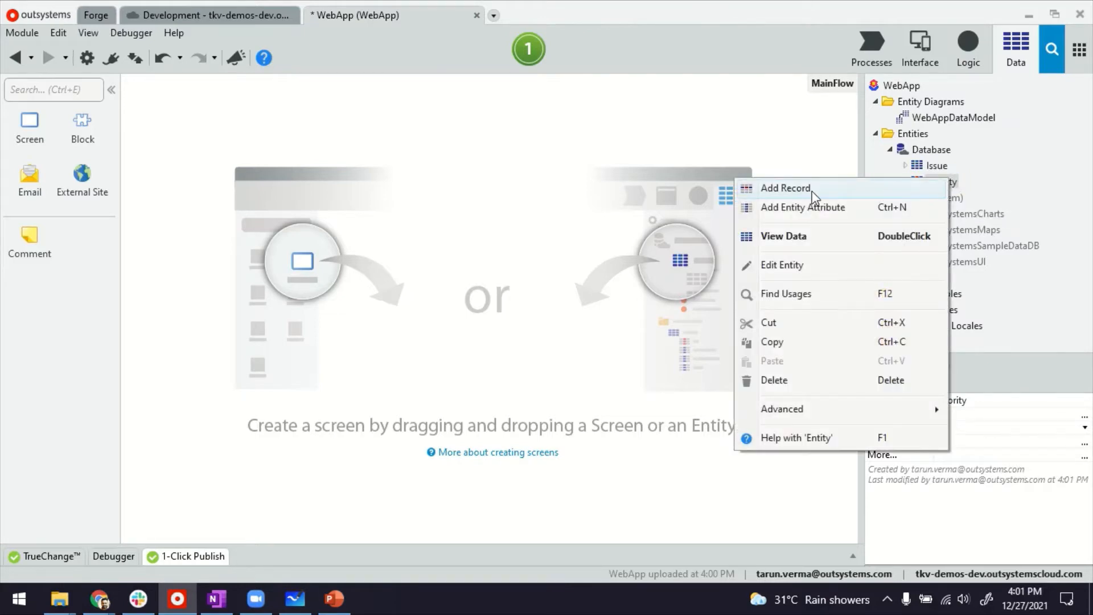
{"action": "left_click", "coordinate": [785, 188]}
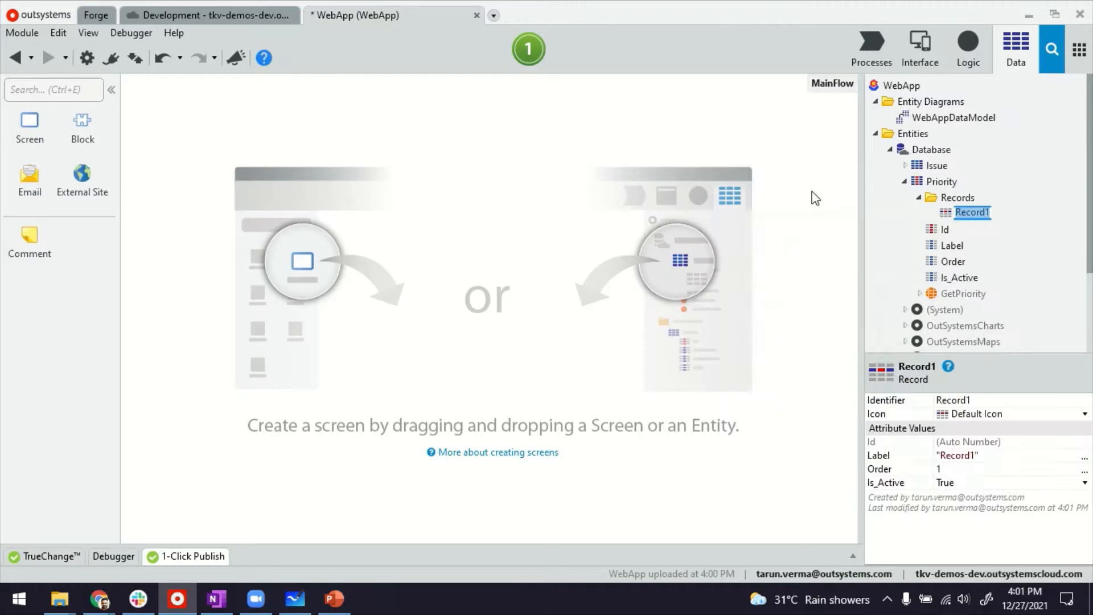
{"action": "left_click", "coordinate": [957, 198]}
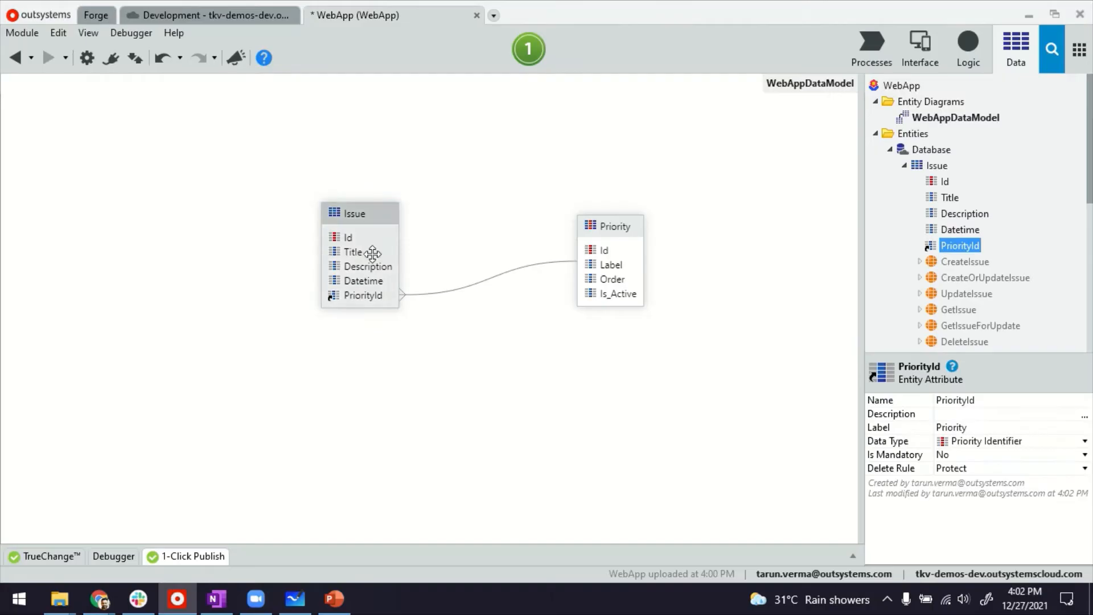
{"action": "mouse_move", "coordinate": [362, 294]}
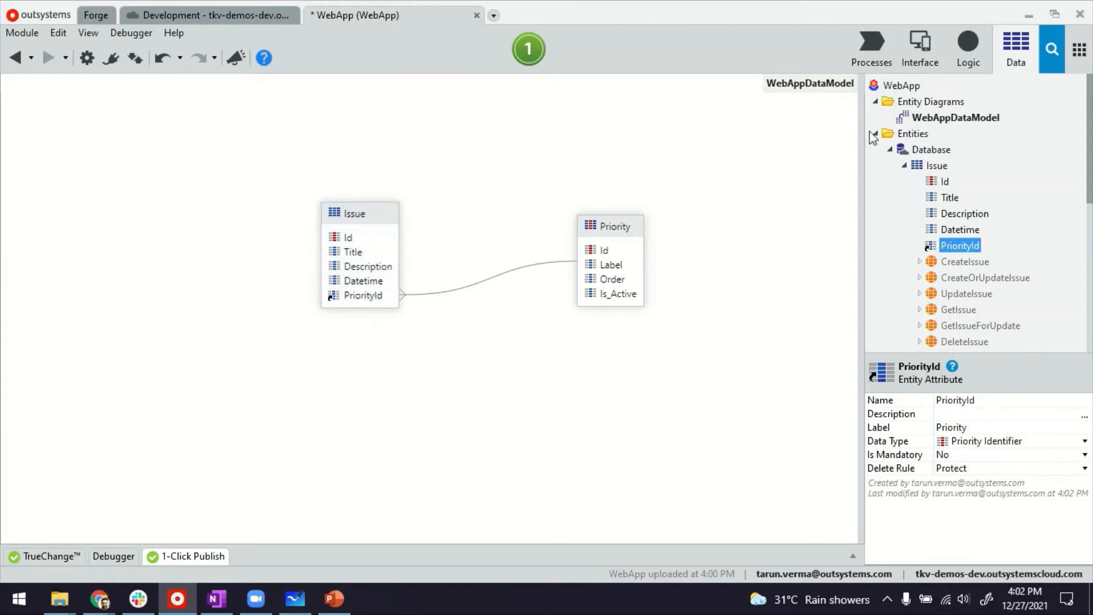
Open MainFlow and inspect the generated Issues list and IssueDetail screens
{"action": "left_click", "coordinate": [919, 43]}
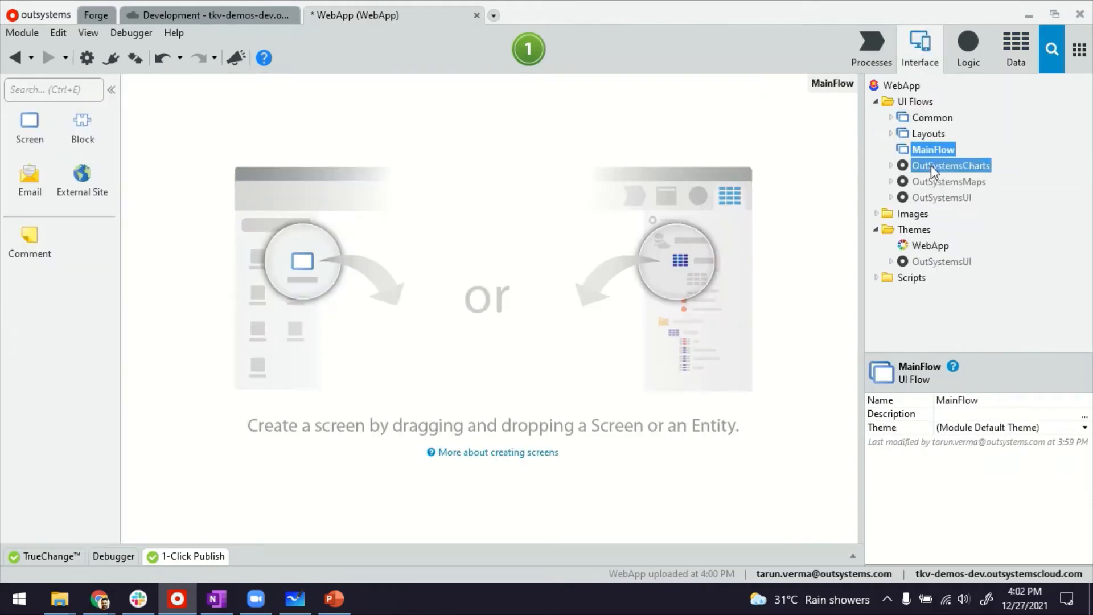
{"action": "left_click", "coordinate": [1014, 46]}
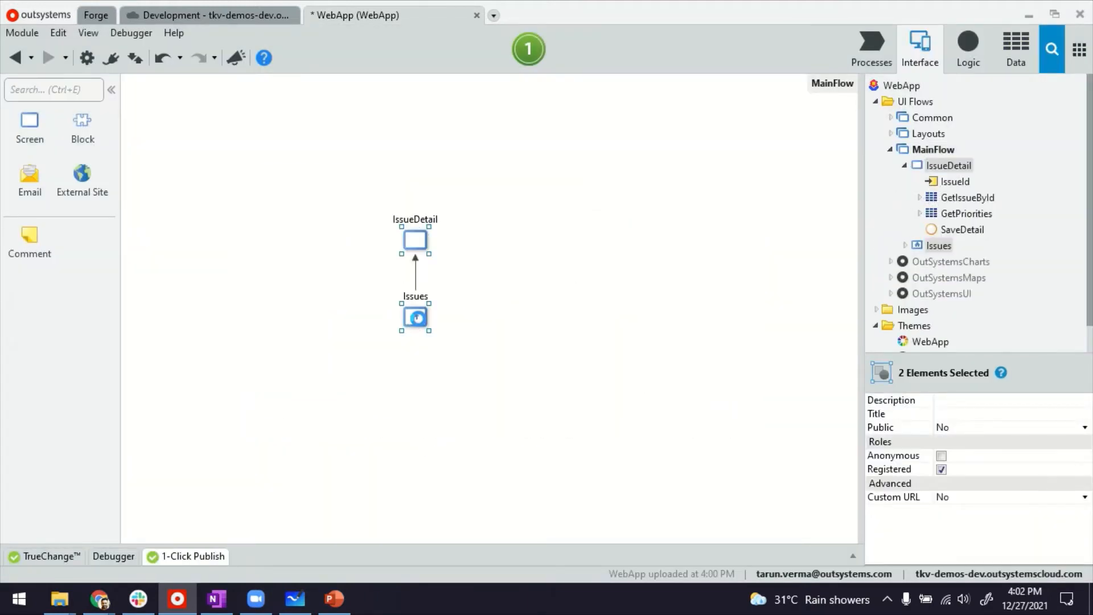
{"action": "double_click", "coordinate": [415, 317]}
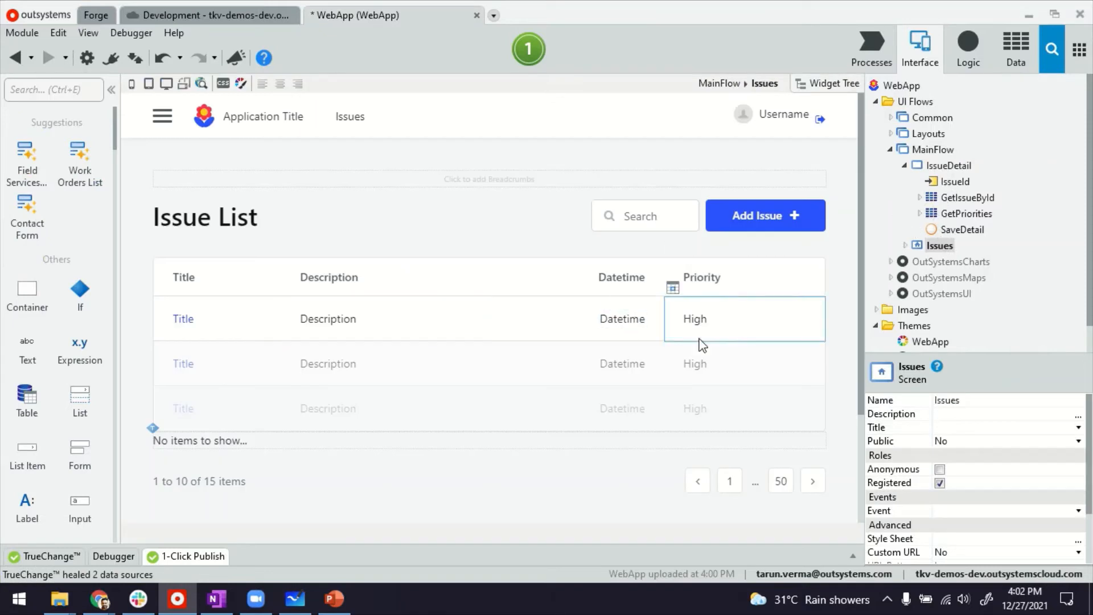
{"action": "left_click", "coordinate": [718, 84]}
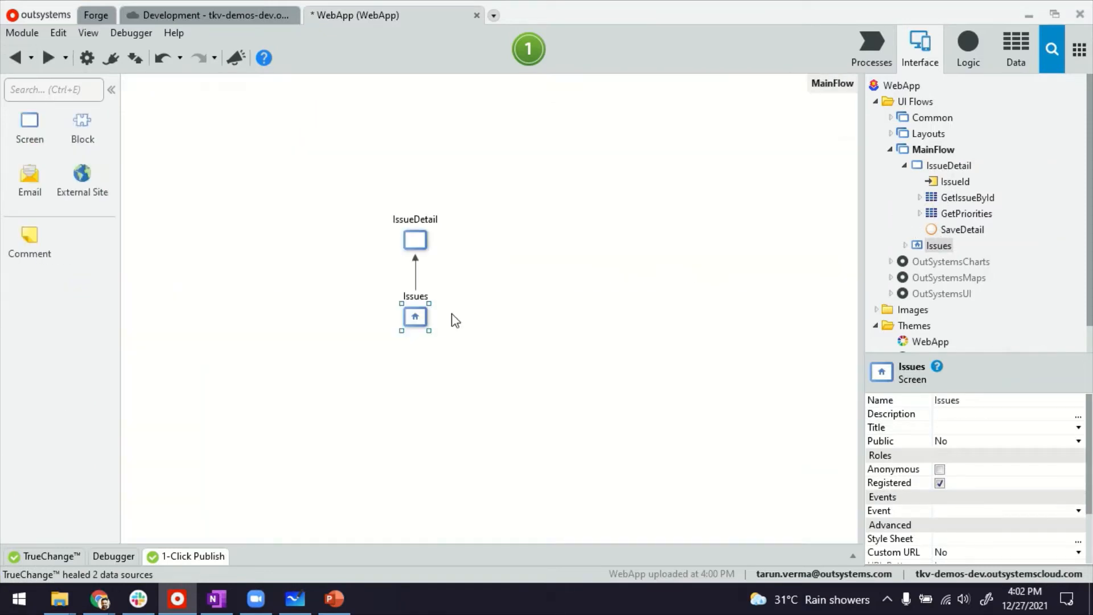
{"action": "double_click", "coordinate": [414, 239]}
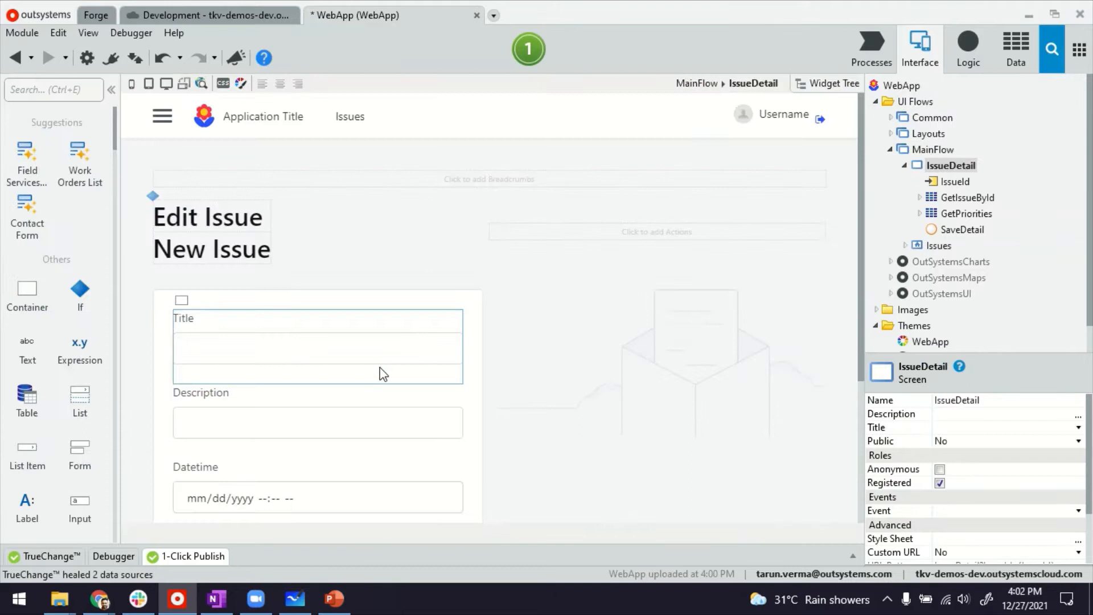
{"action": "scroll", "scroll_direction": "down", "scroll_amount": 3}
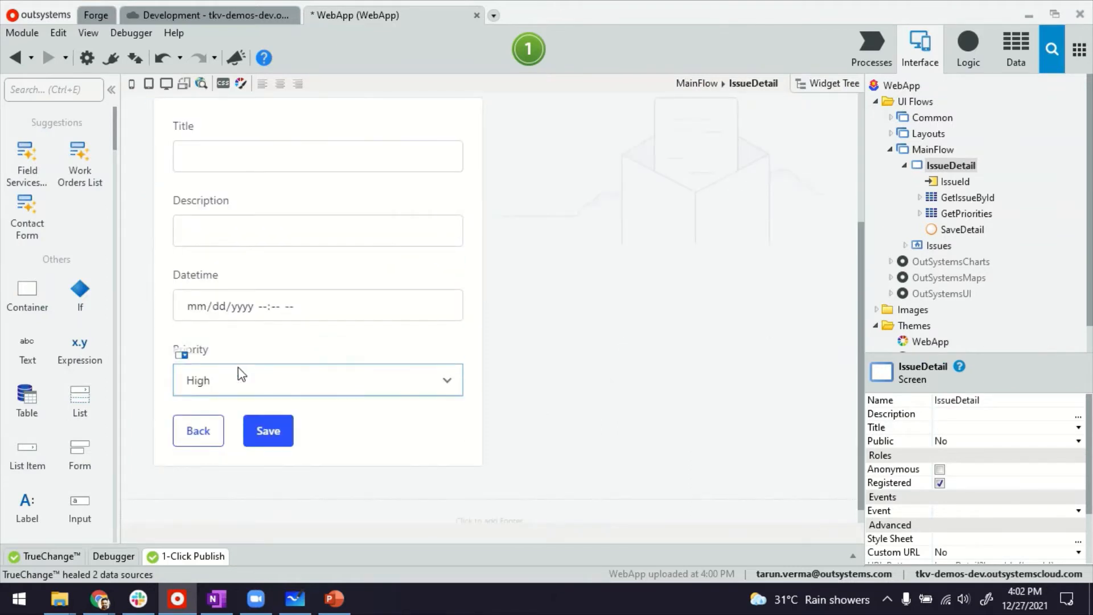
{"action": "mouse_move", "coordinate": [230, 383]}
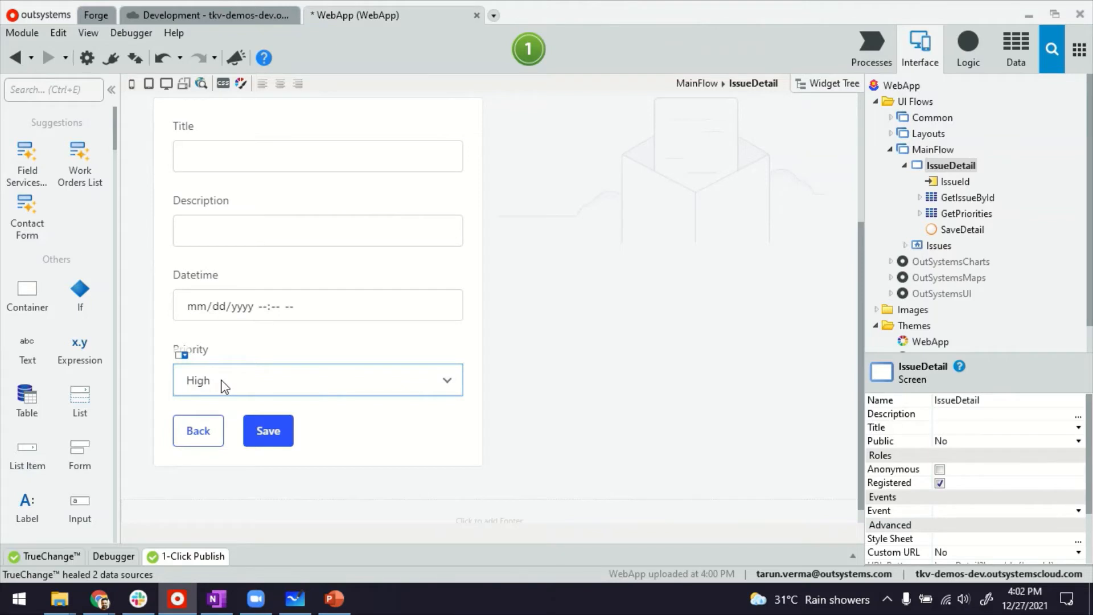
{"action": "mouse_move", "coordinate": [250, 397]}
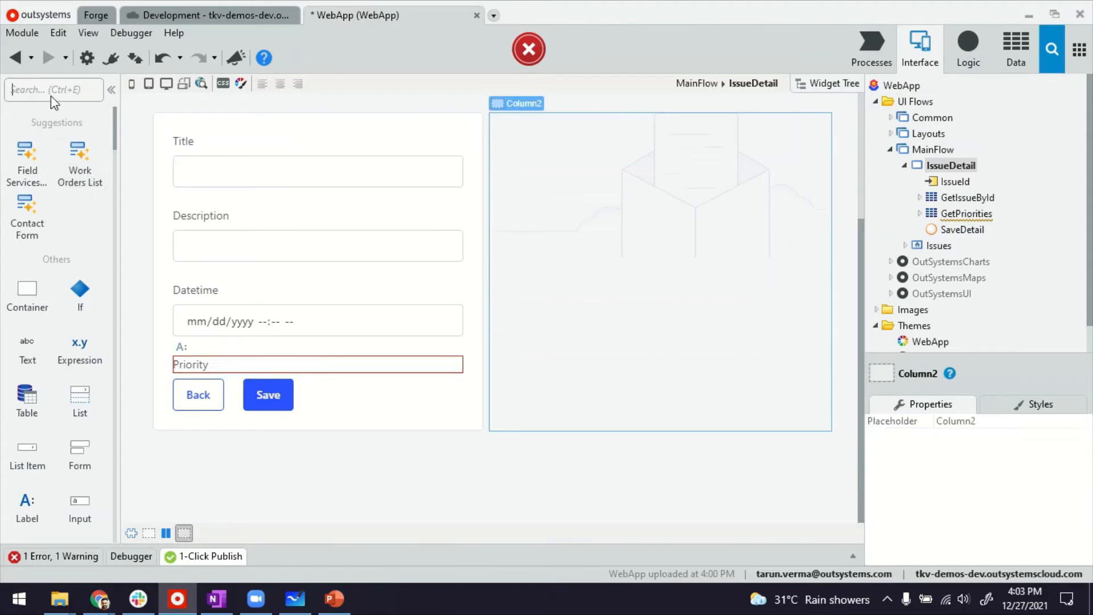
Place a Radio Group under the Priority label and set it as the label's input widget
{"action": "type", "text": "radi"}
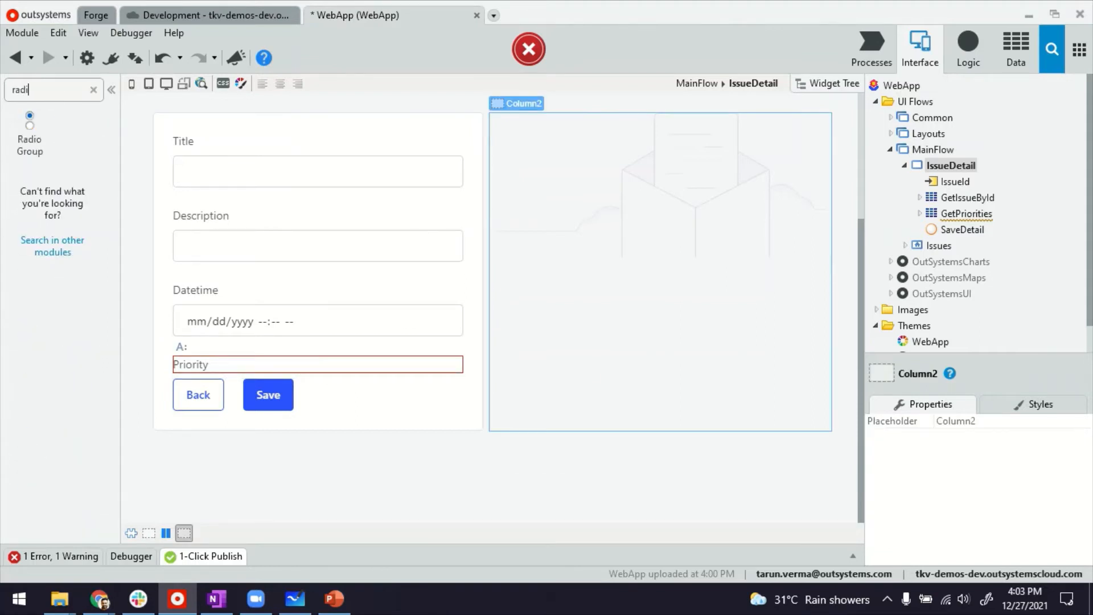
{"action": "left_click_drag", "start_coordinate": [29, 132], "coordinate": [324, 361]}
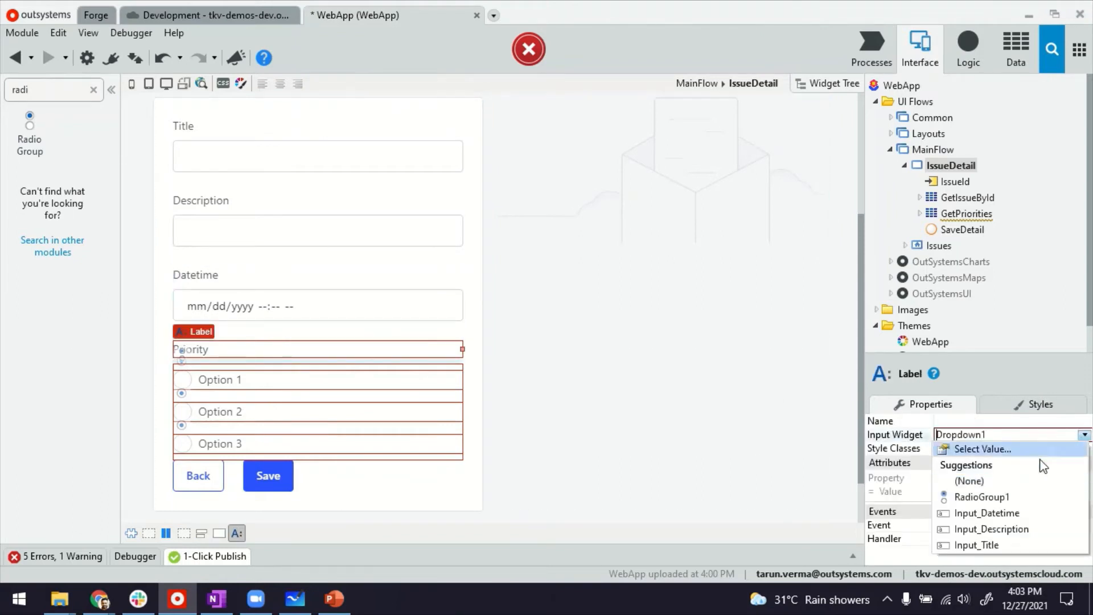
{"action": "left_click", "coordinate": [982, 496]}
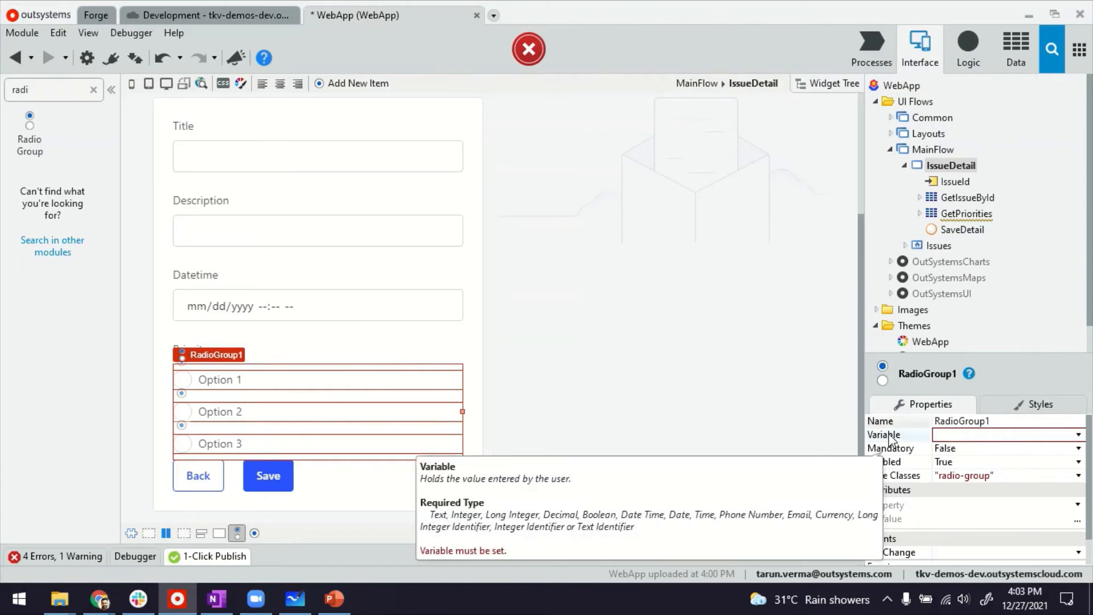
Set RadioGroup1's Variable to GetIssueById.List.Current.Issue.PriorityId
{"action": "left_click", "coordinate": [1076, 434]}
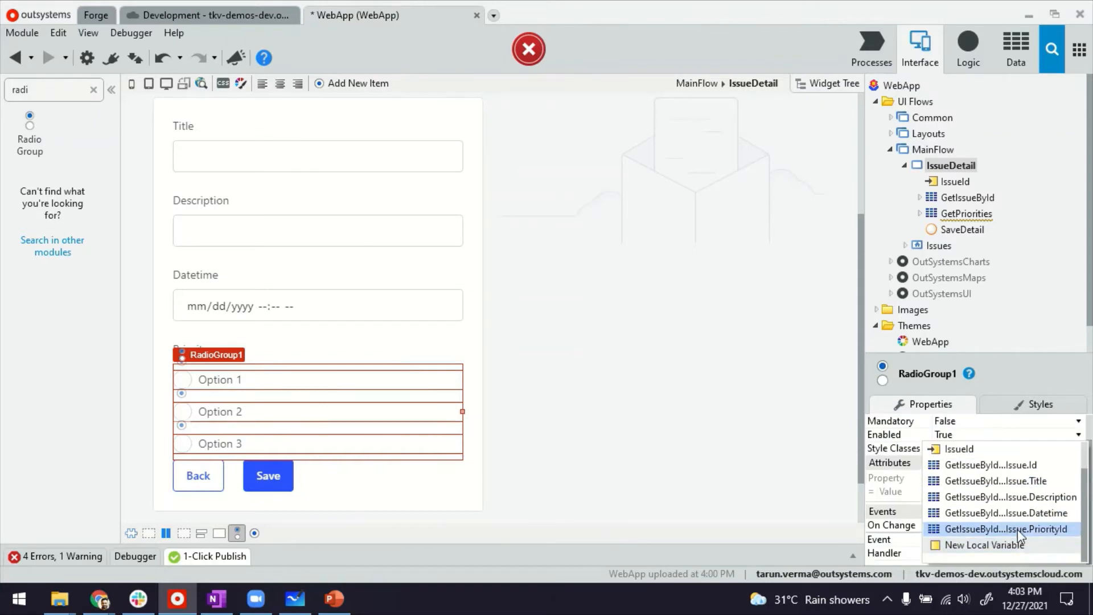
{"action": "left_click", "coordinate": [1006, 528]}
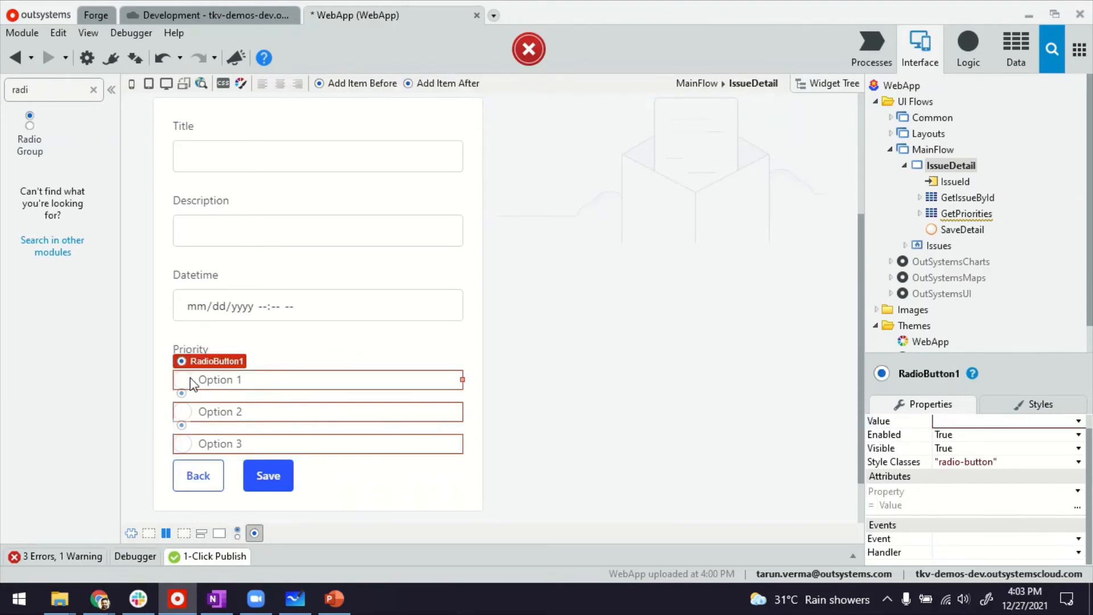
{"action": "mouse_move", "coordinate": [1079, 536]}
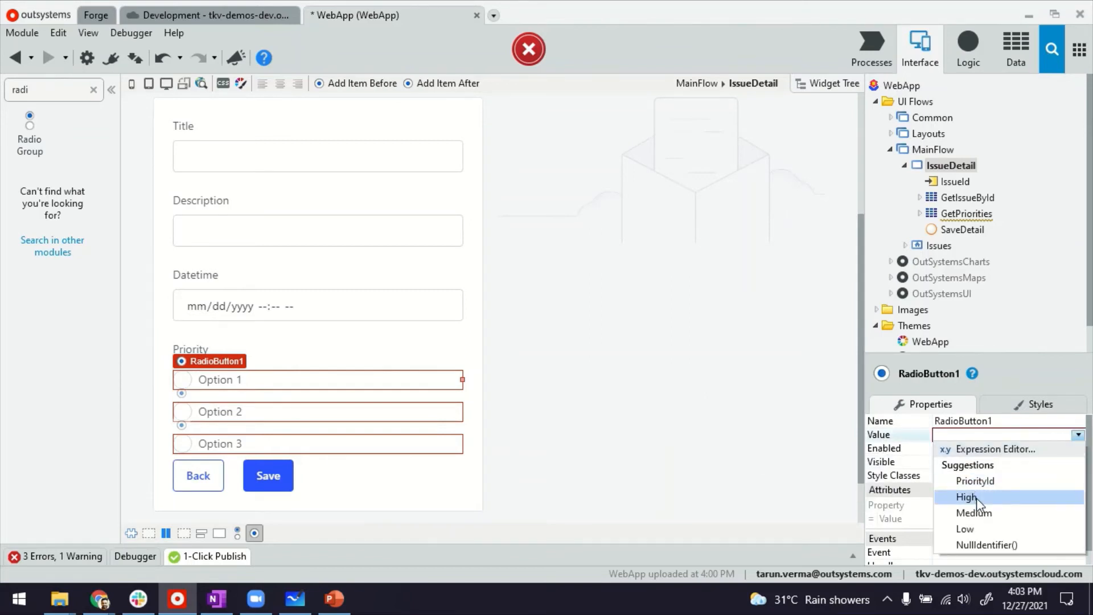
Give the radio options values Entities.Priority.High/Medium/Low and labels High, Medium, Low
{"action": "left_click", "coordinate": [968, 497]}
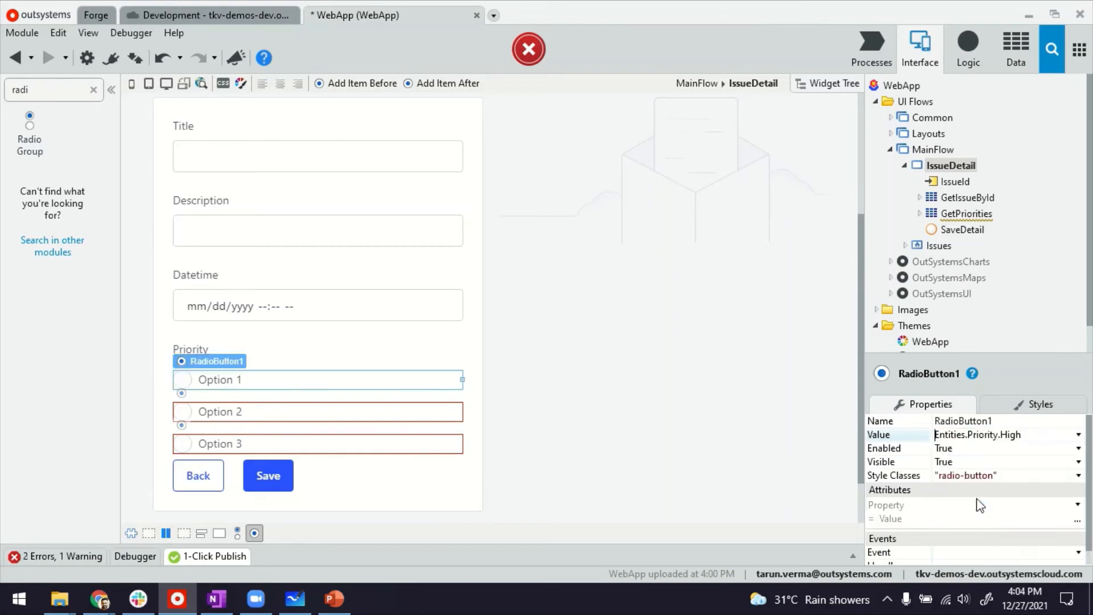
{"action": "left_click", "coordinate": [220, 379]}
{"action": "type", "text": "High"}
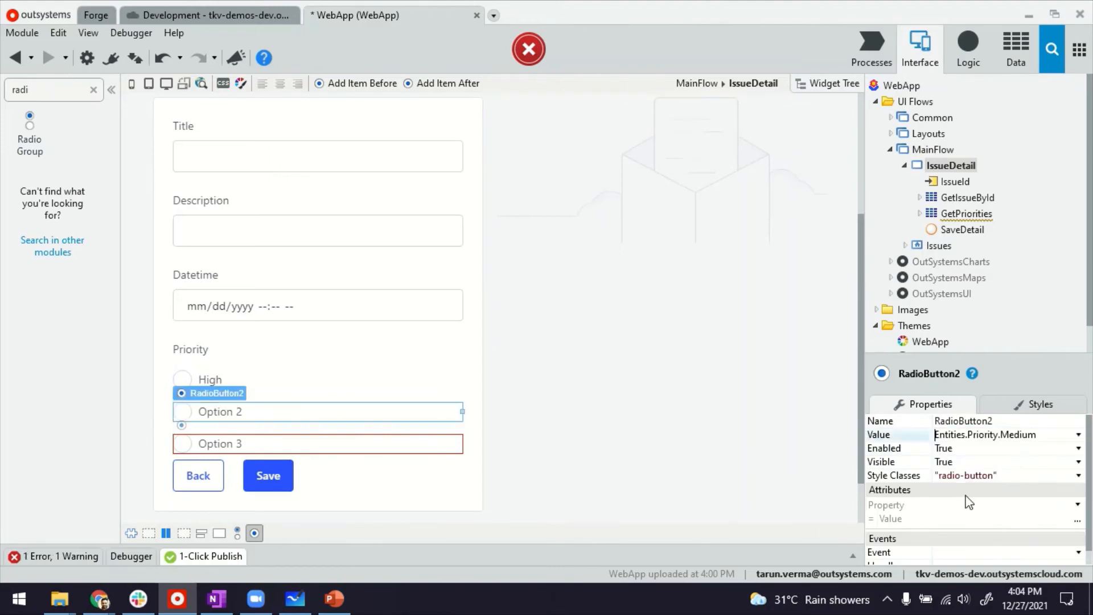
{"action": "left_click", "coordinate": [220, 411]}
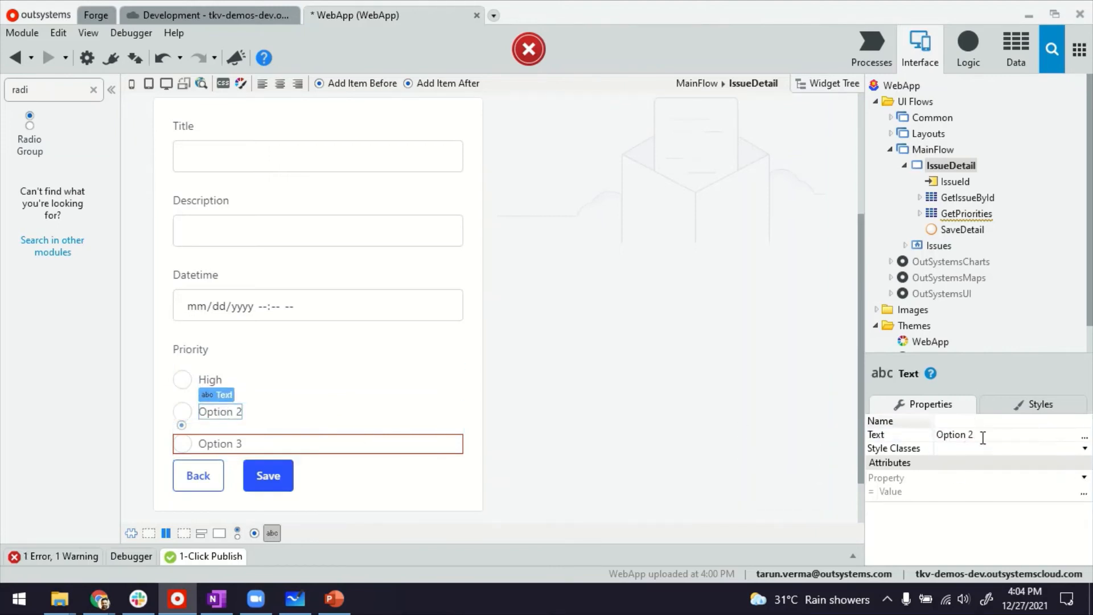
{"action": "type", "text": "Mediu"}
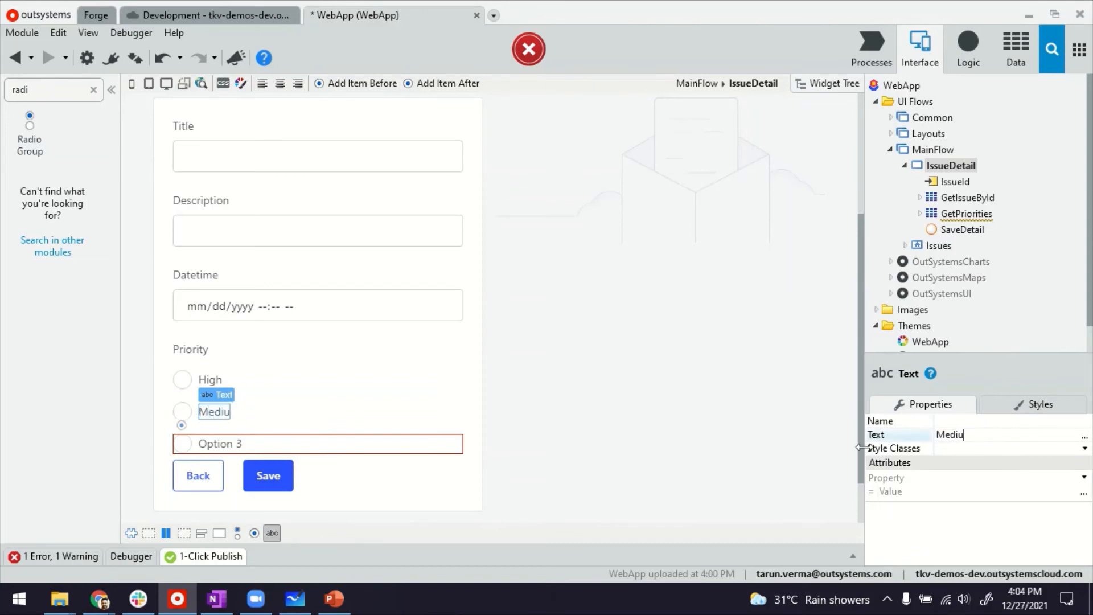
{"action": "type", "text": "m"}
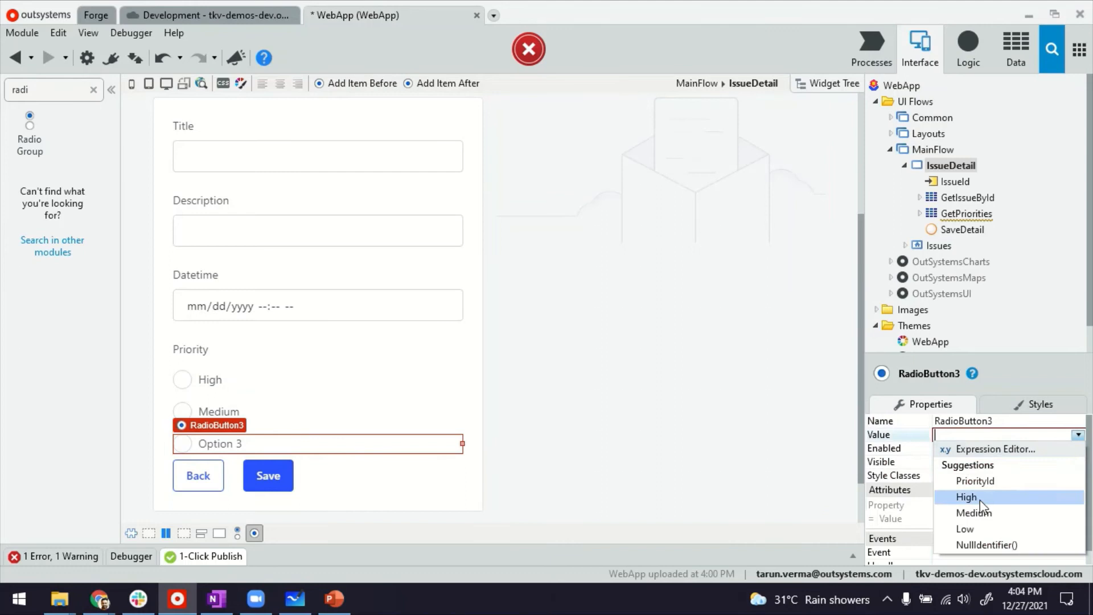
{"action": "left_click", "coordinate": [965, 528]}
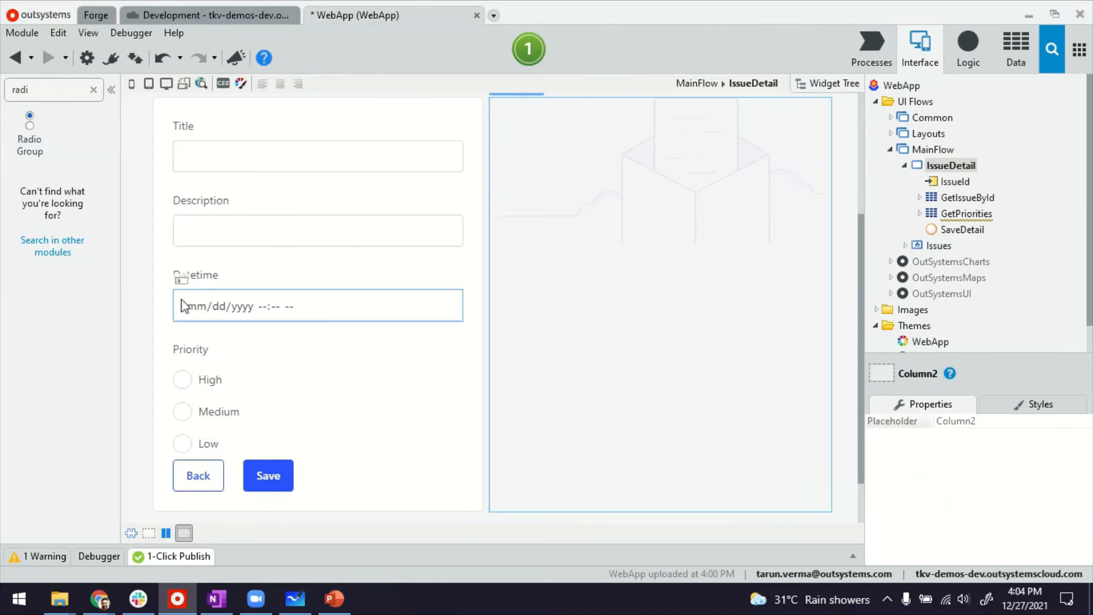
Select the Priority label and open the Save button's SaveDetail client action
{"action": "left_click", "coordinate": [190, 348]}
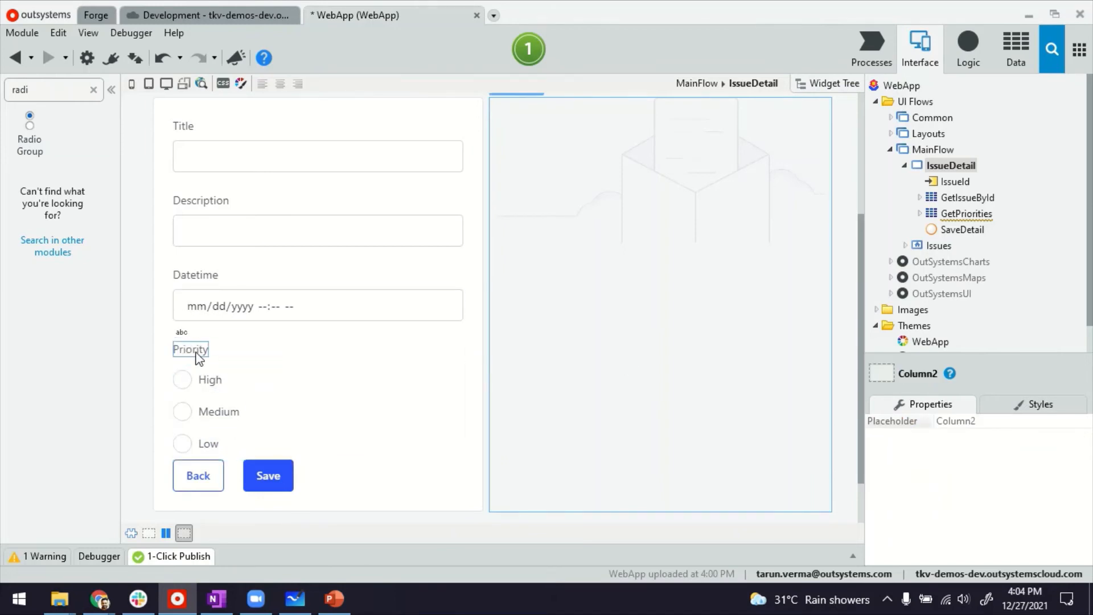
{"action": "left_click", "coordinate": [191, 349]}
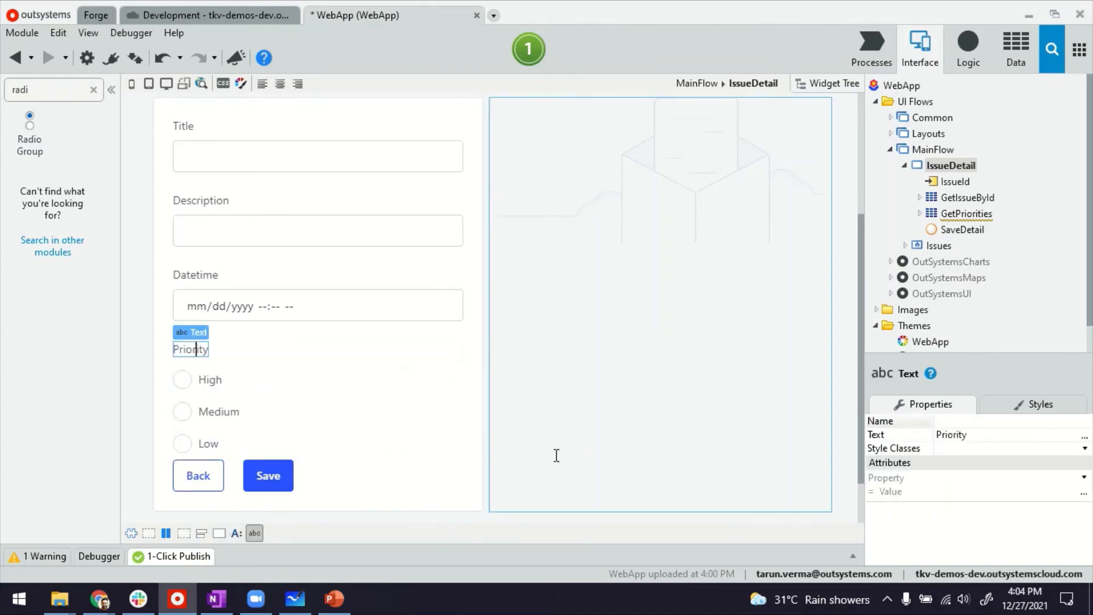
{"action": "left_click", "coordinate": [209, 379]}
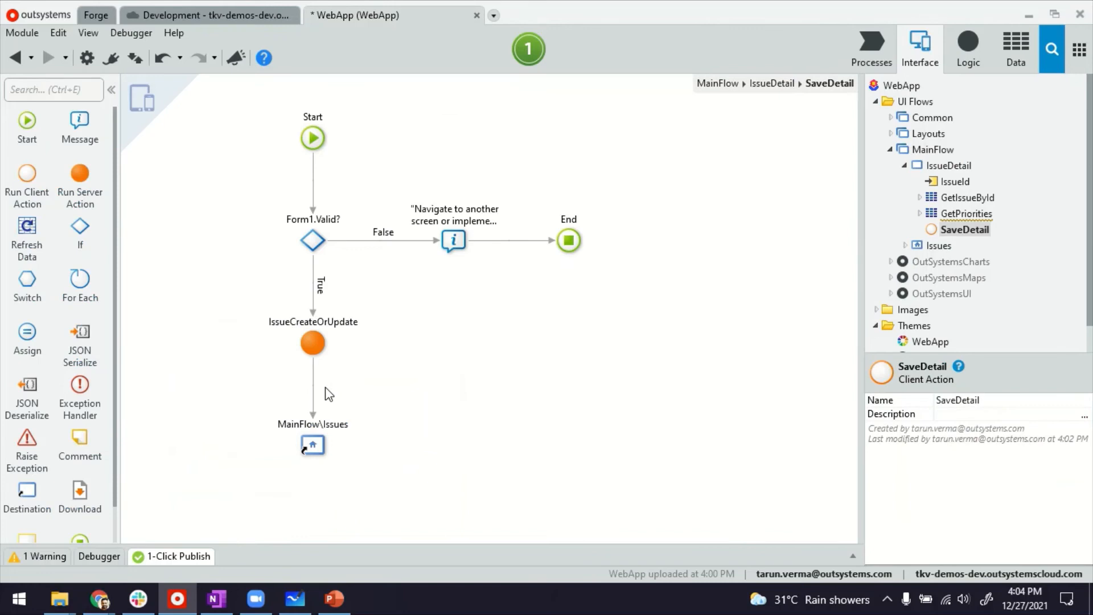
{"action": "mouse_move", "coordinate": [296, 352]}
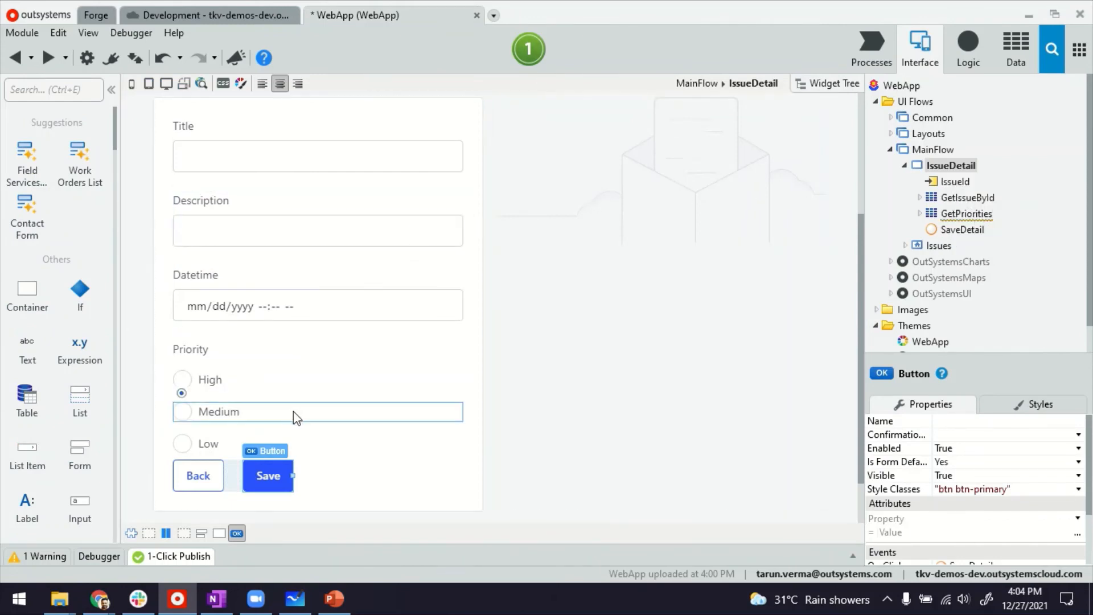
{"action": "double_click", "coordinate": [964, 229]}
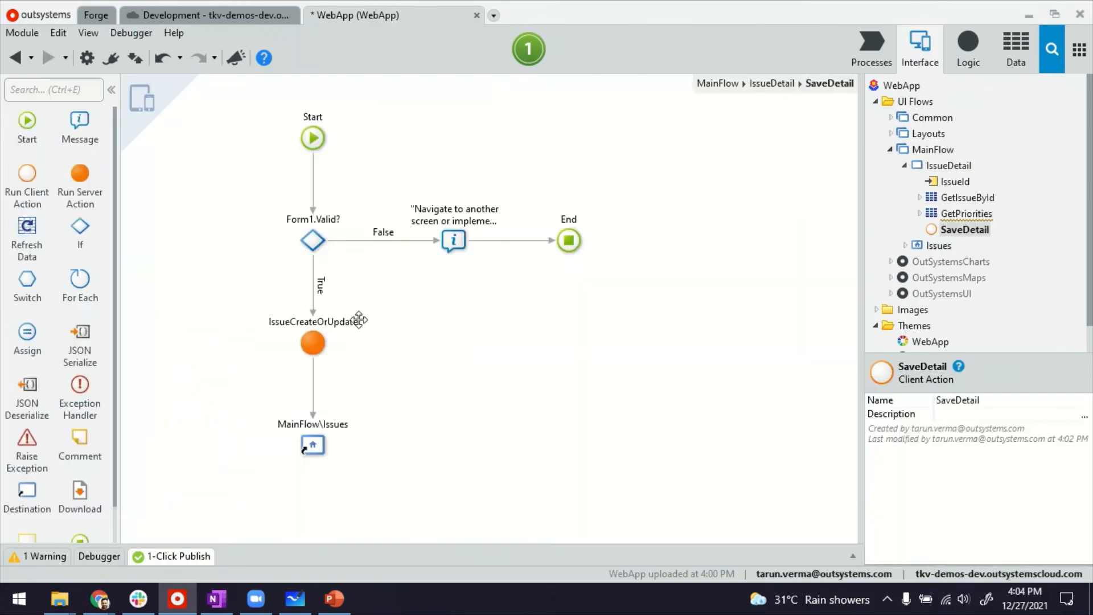
{"action": "mouse_move", "coordinate": [239, 201]}
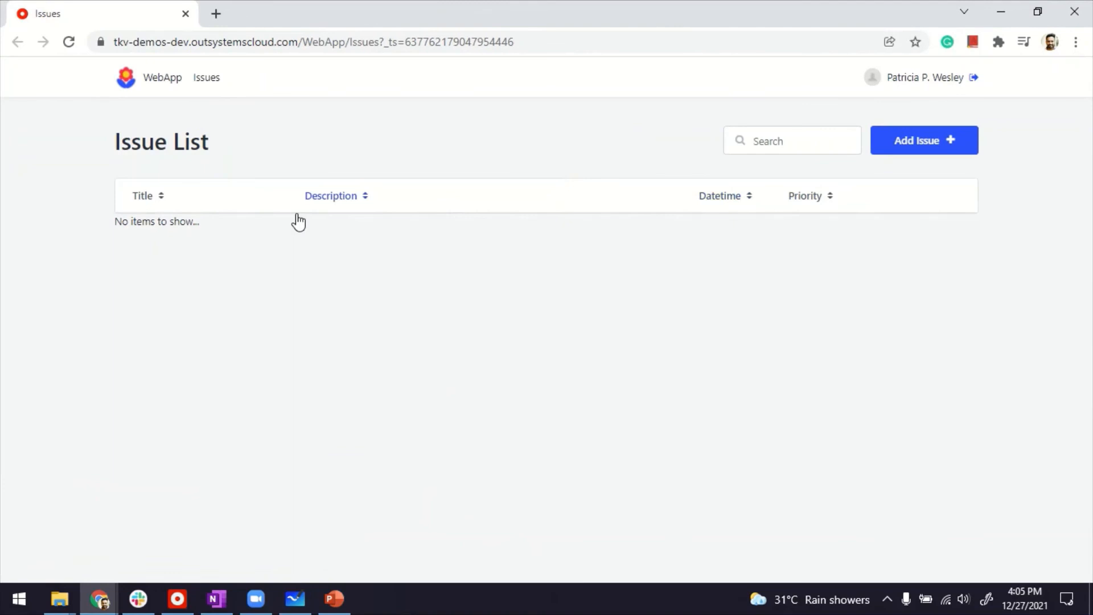
Add the issue 'Wires were lying in the open' with a description and Medium priority
{"action": "left_click", "coordinate": [923, 140]}
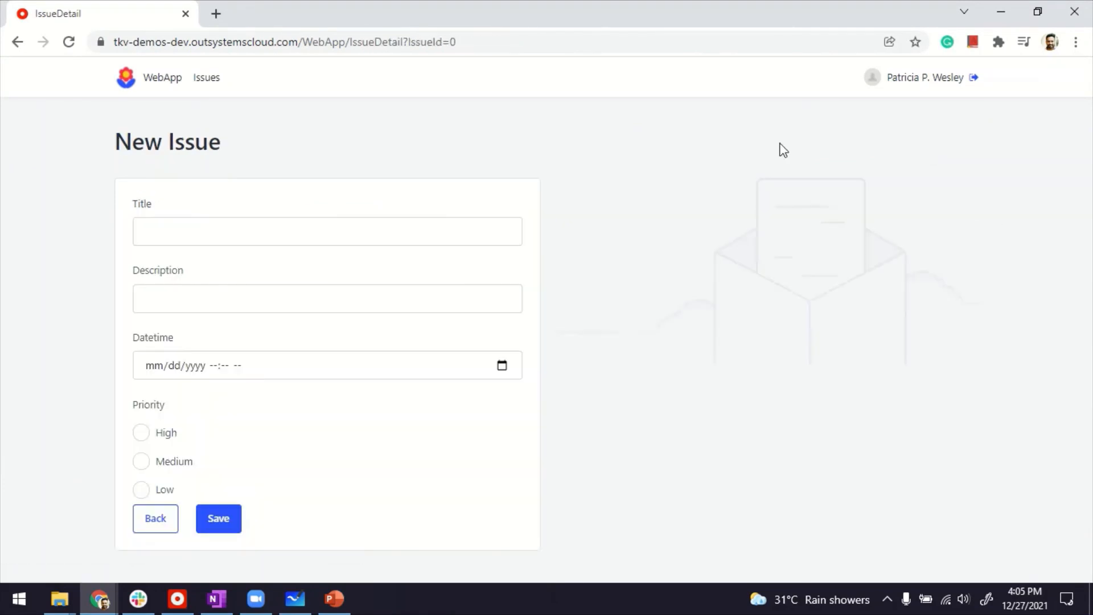
{"action": "left_click", "coordinate": [326, 230]}
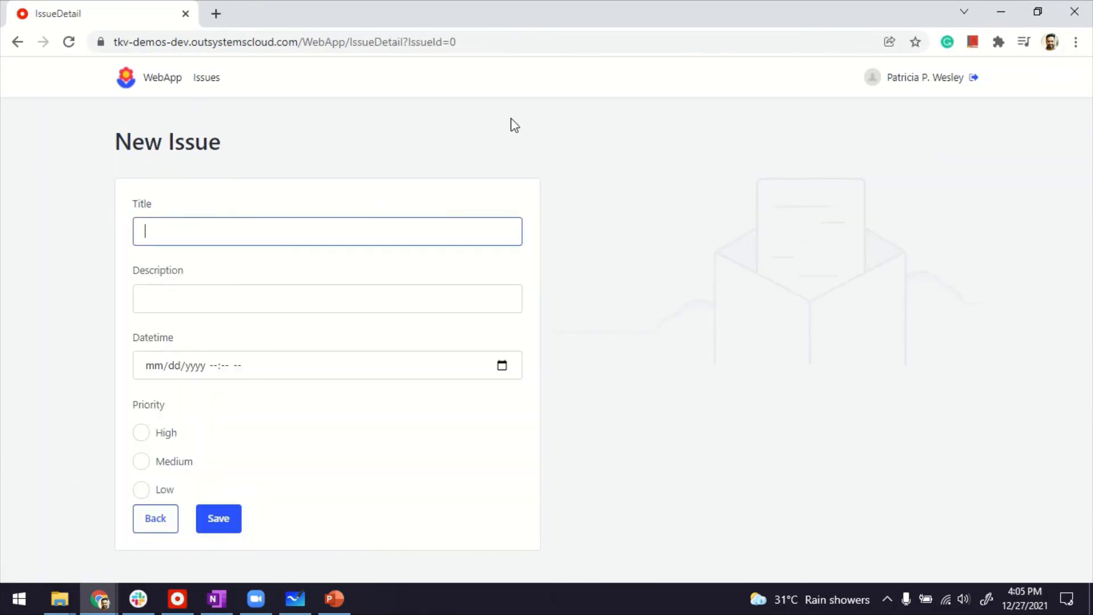
{"action": "type", "text": "wi"}
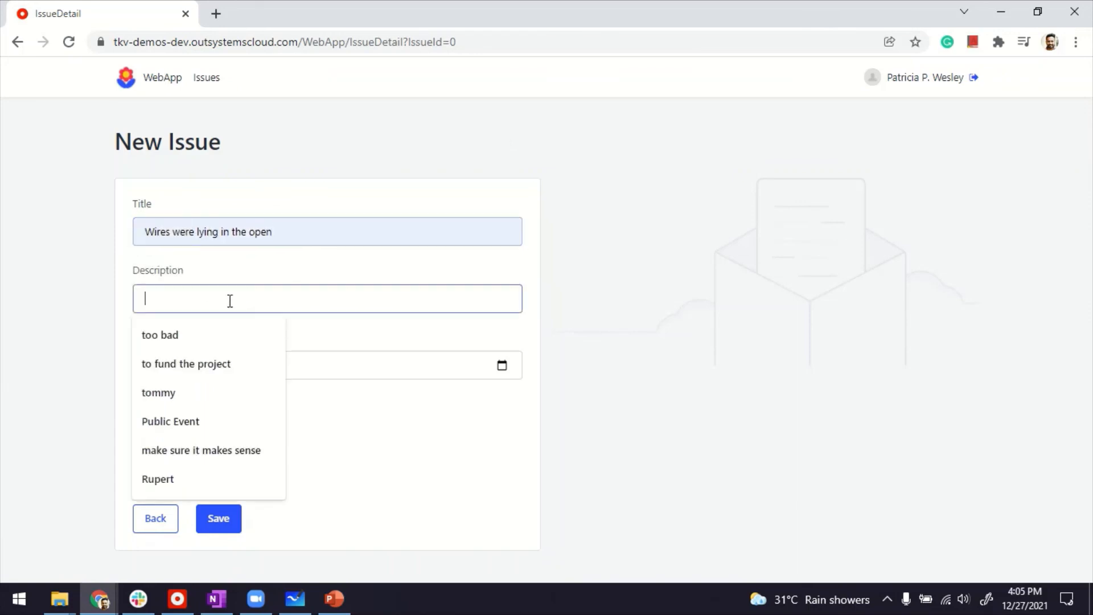
{"action": "left_click", "coordinate": [159, 335]}
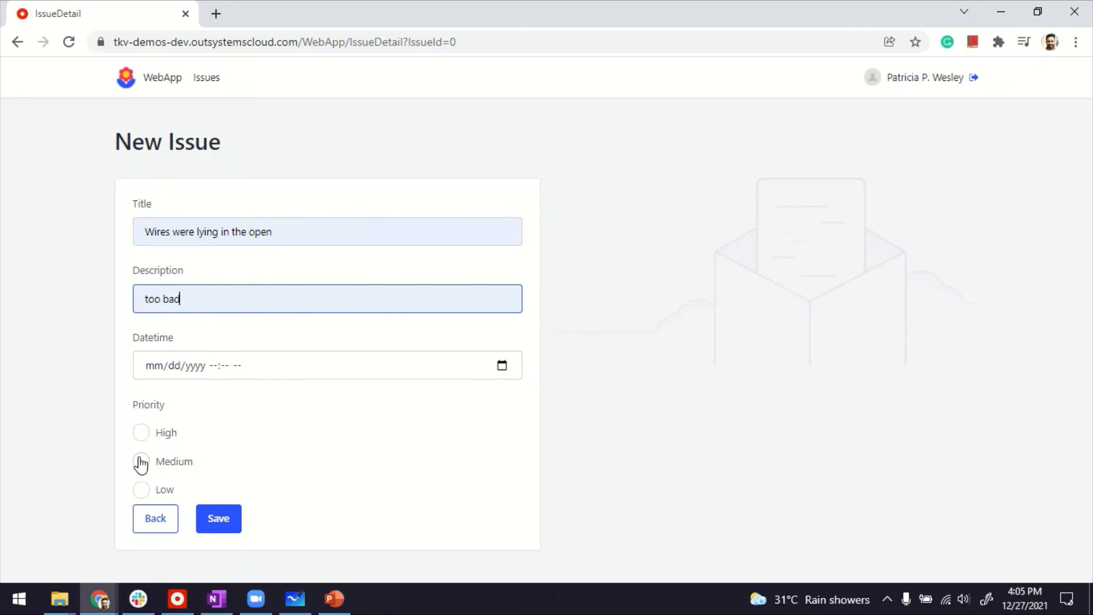
{"action": "left_click", "coordinate": [218, 518]}
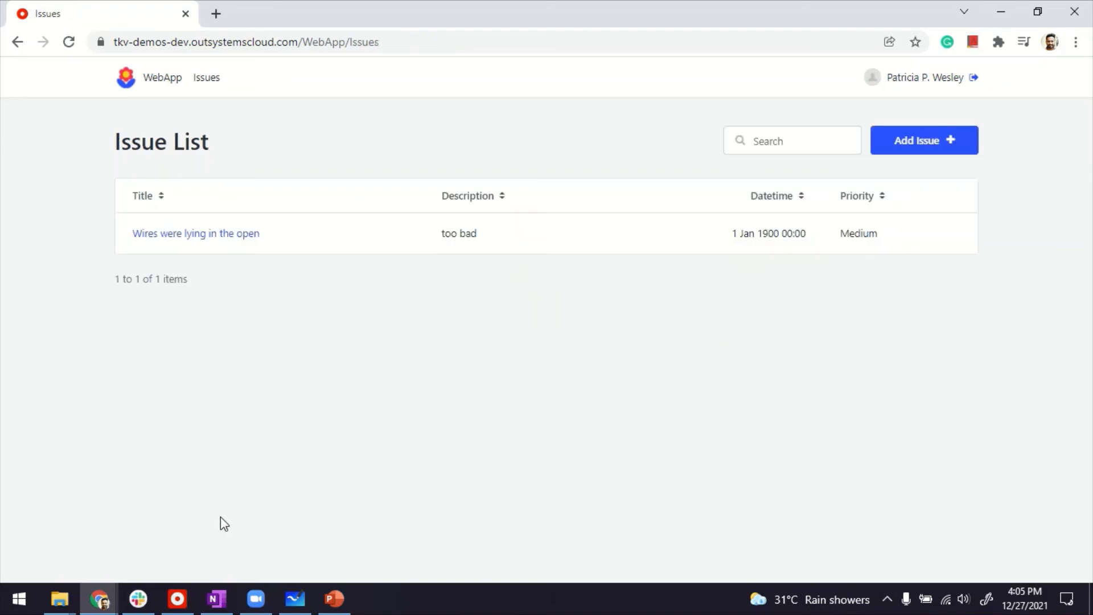
{"action": "mouse_move", "coordinate": [859, 253]}
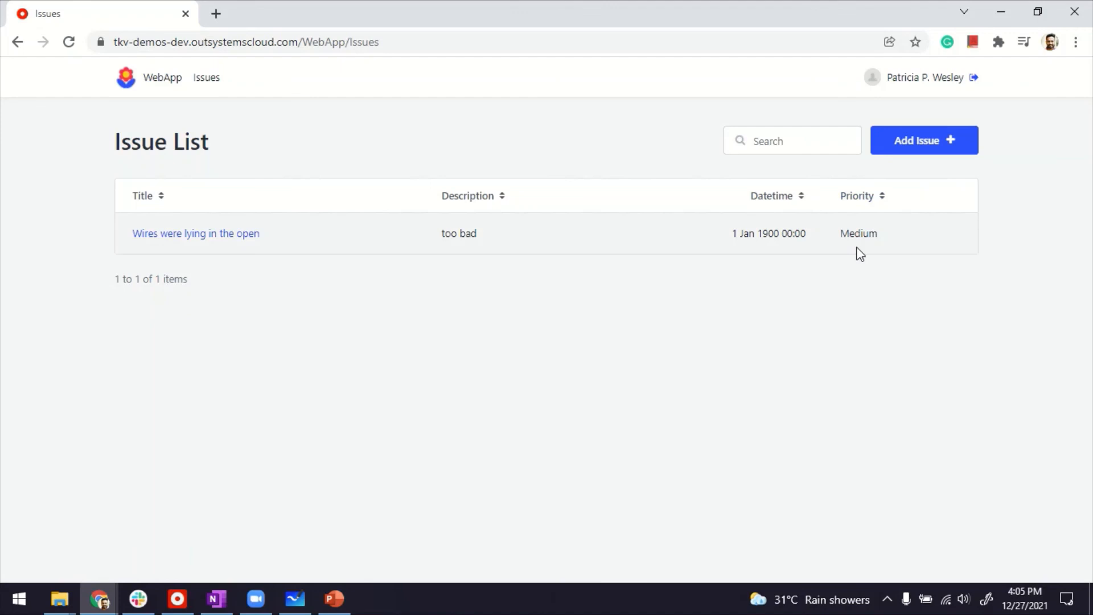
{"action": "mouse_move", "coordinate": [856, 252]}
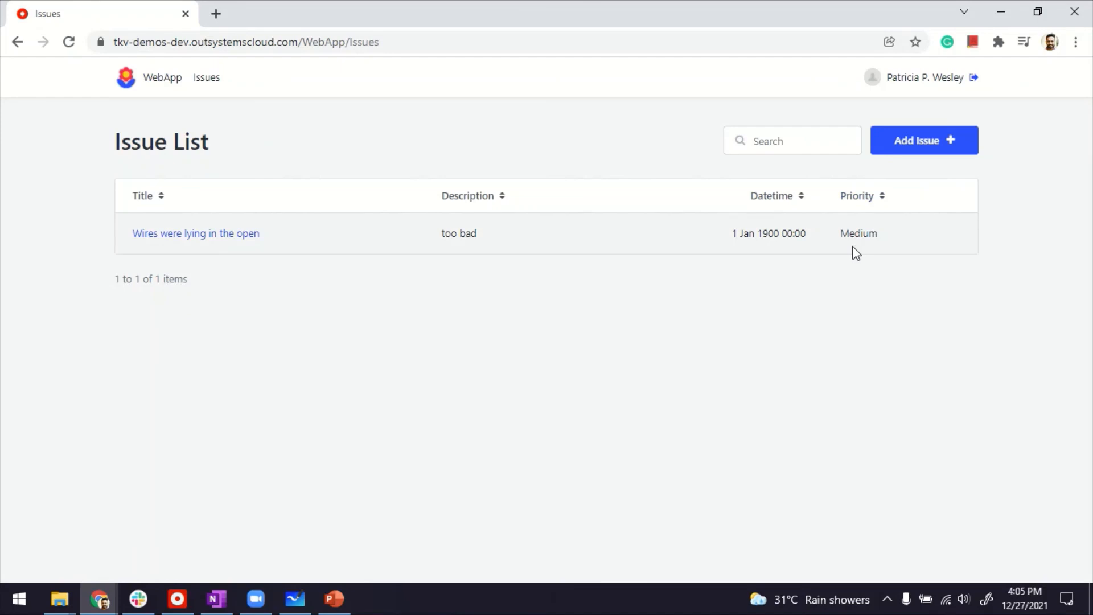